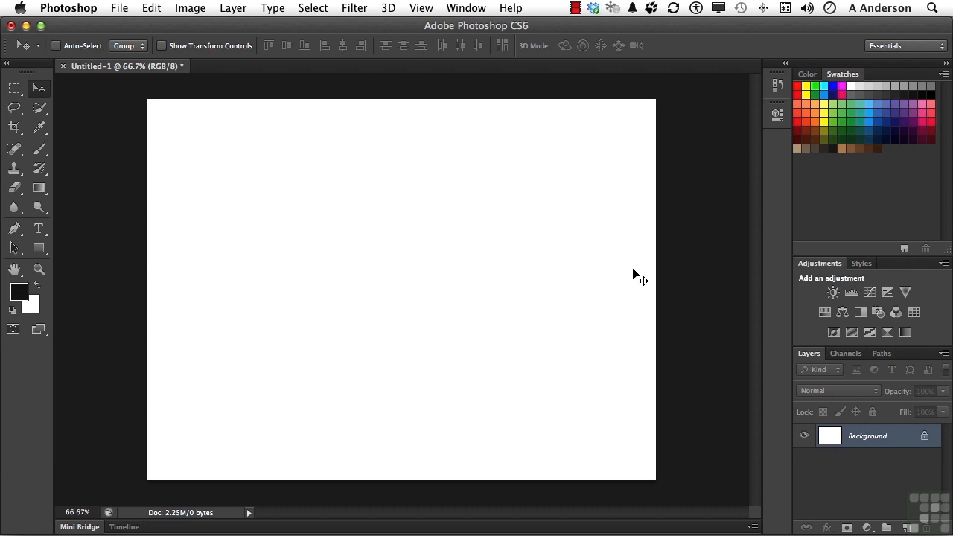
# - Open and dismiss the Edit menu, then display the Preferences category submenu
pyautogui.click(151, 8)
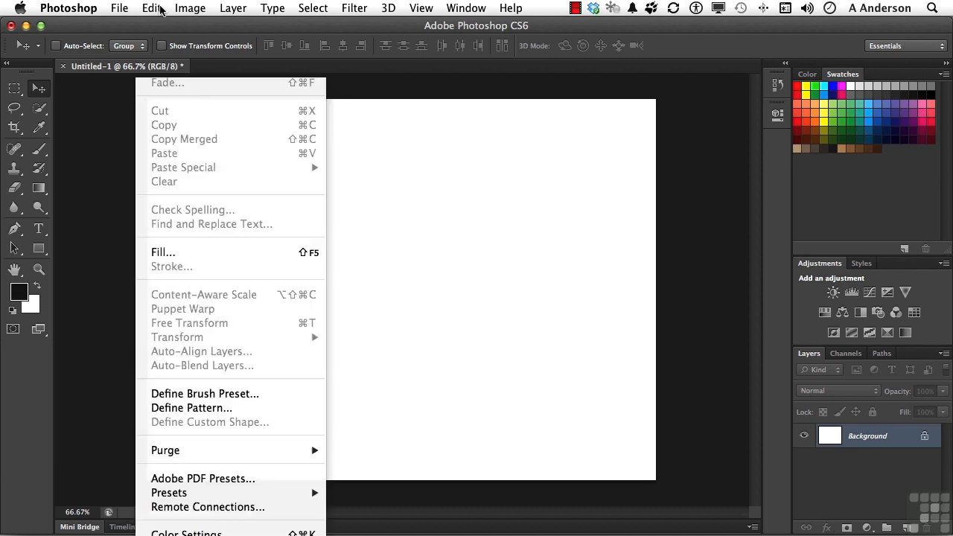
pyautogui.click(151, 9)
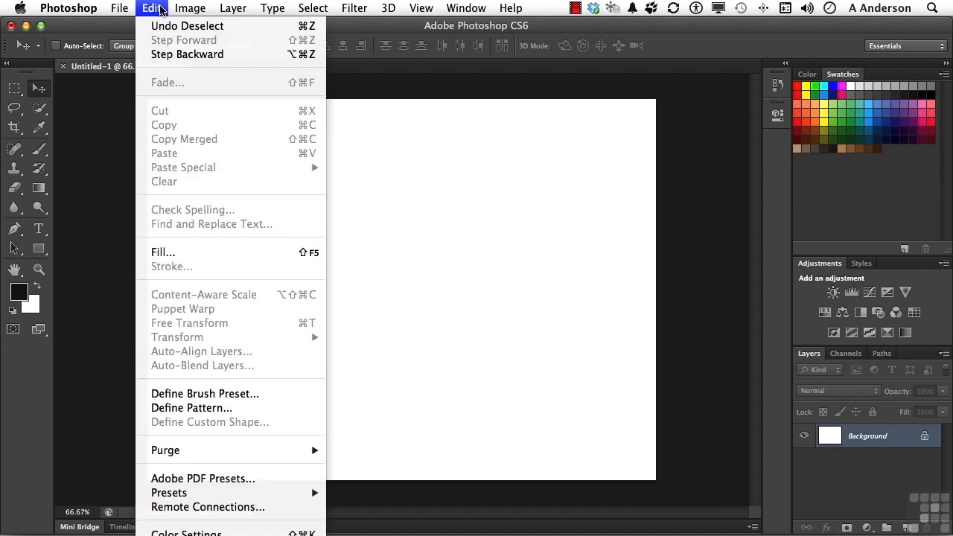
pyautogui.click(69, 8)
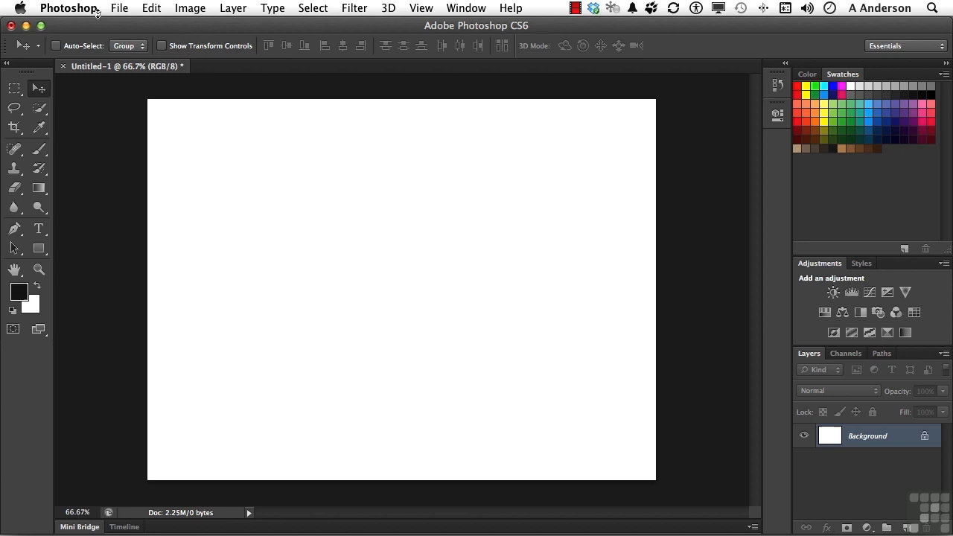
pyautogui.moveTo(79, 13)
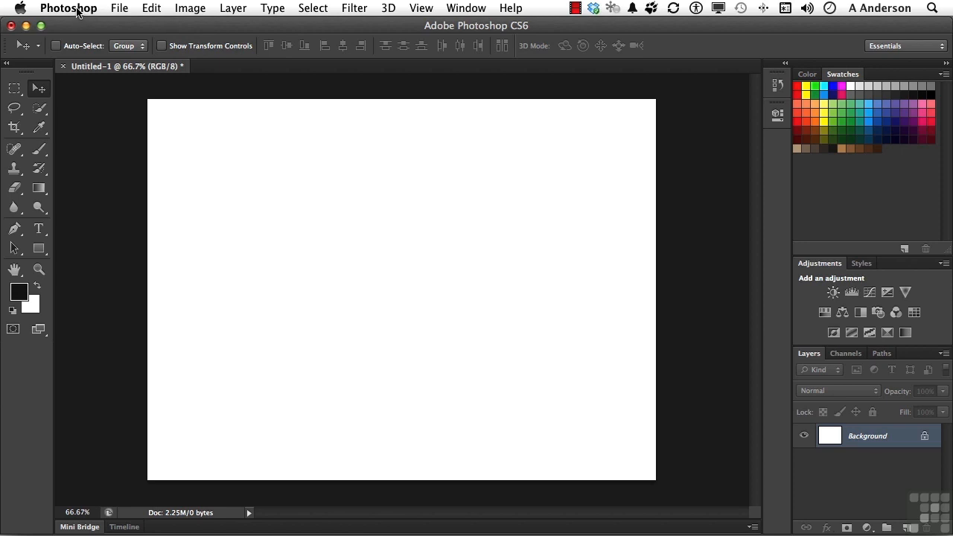
pyautogui.click(69, 8)
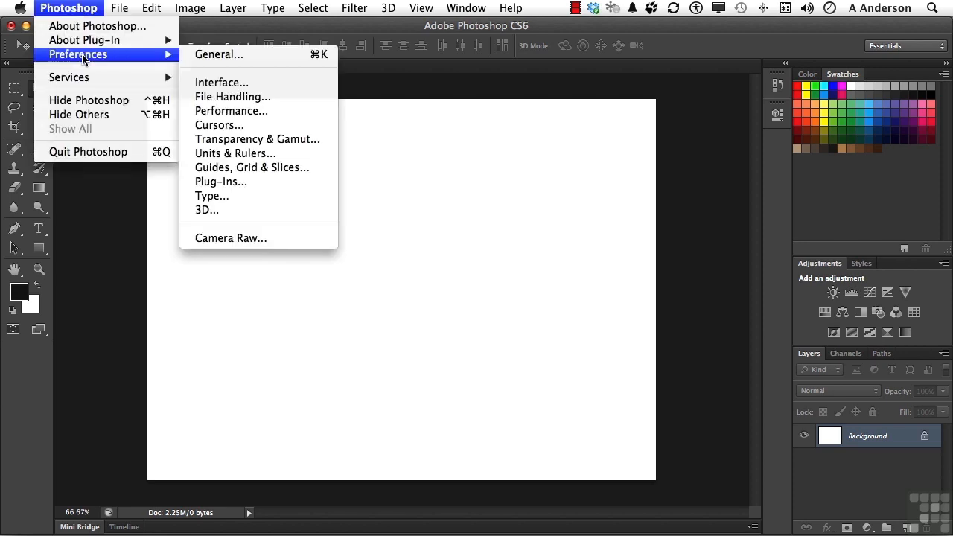
pyautogui.moveTo(219, 54)
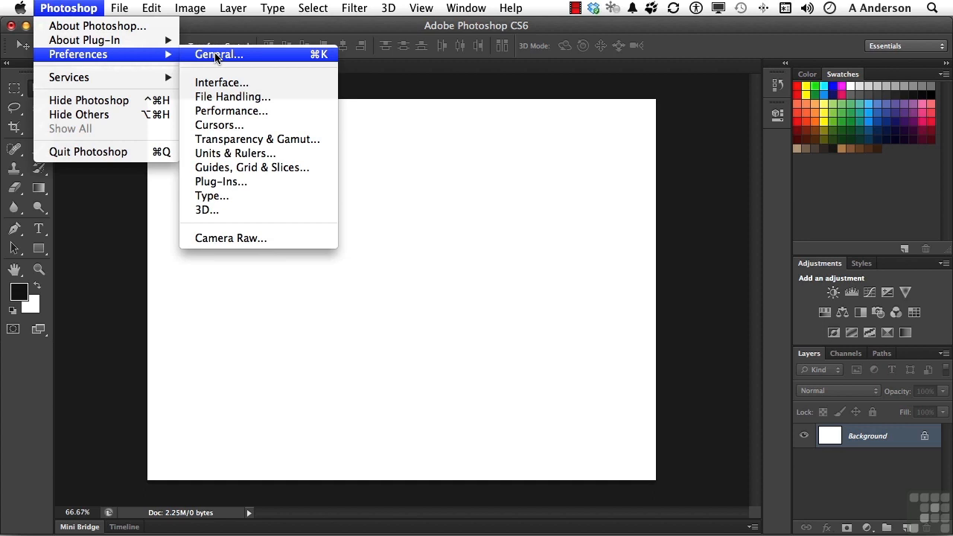
# - Open General preferences and keep Image Interpolation set to Bicubic Automatic
pyautogui.click(218, 54)
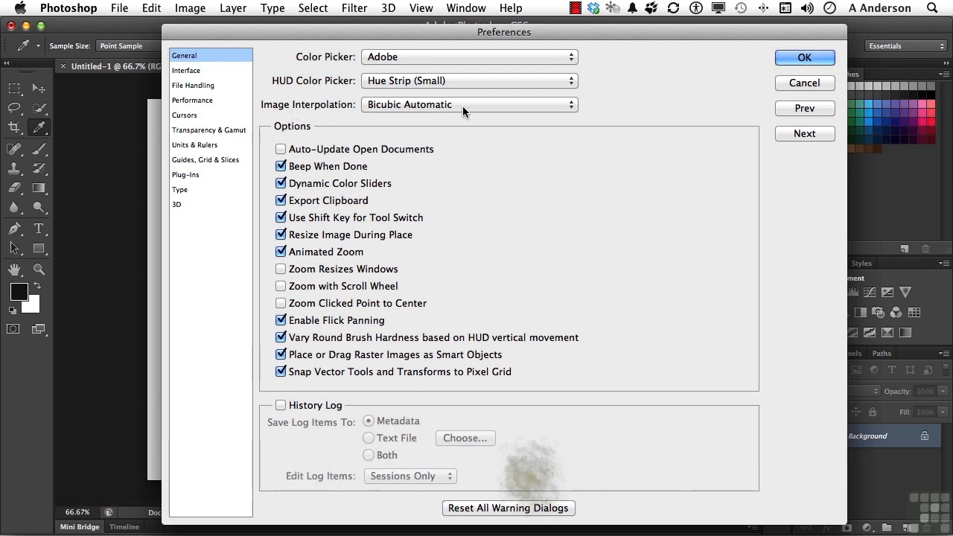
pyautogui.click(469, 105)
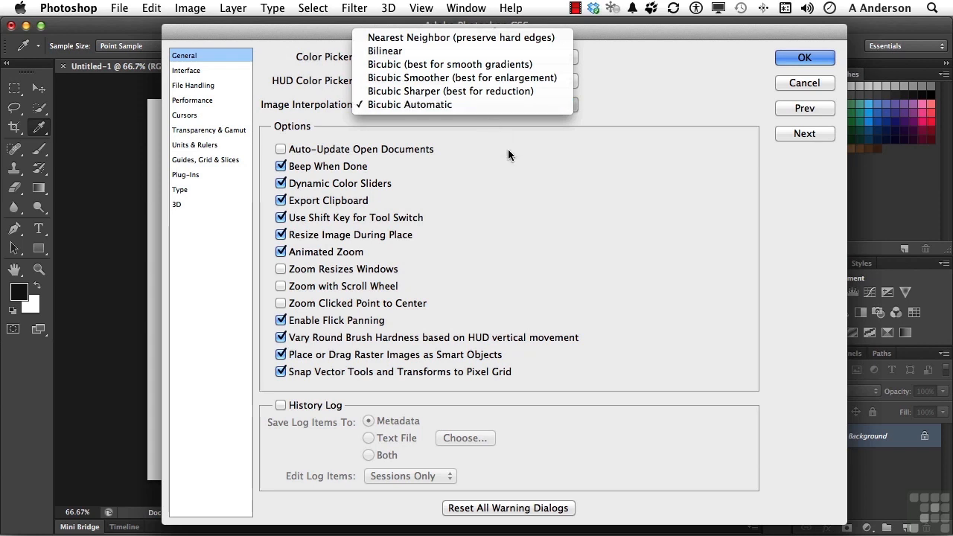
pyautogui.click(409, 105)
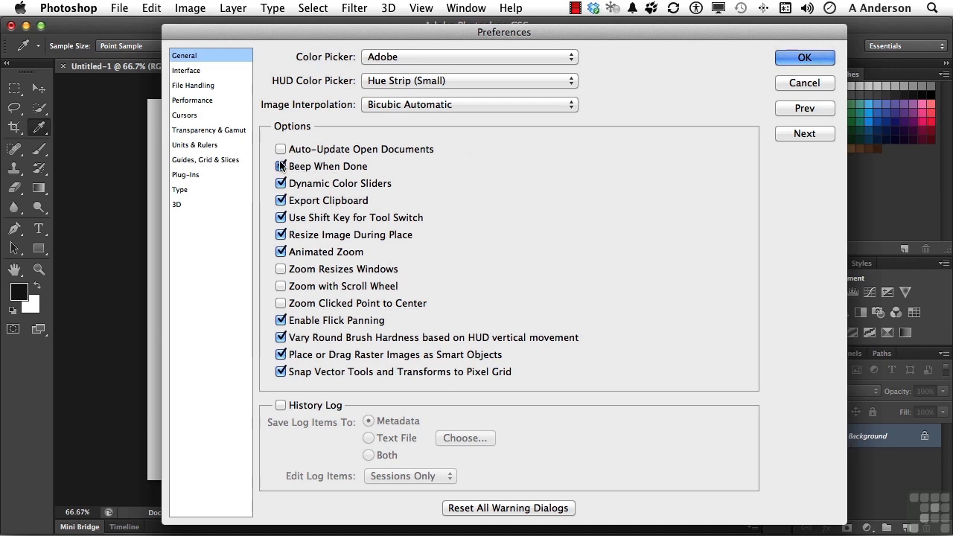
pyautogui.moveTo(280, 166)
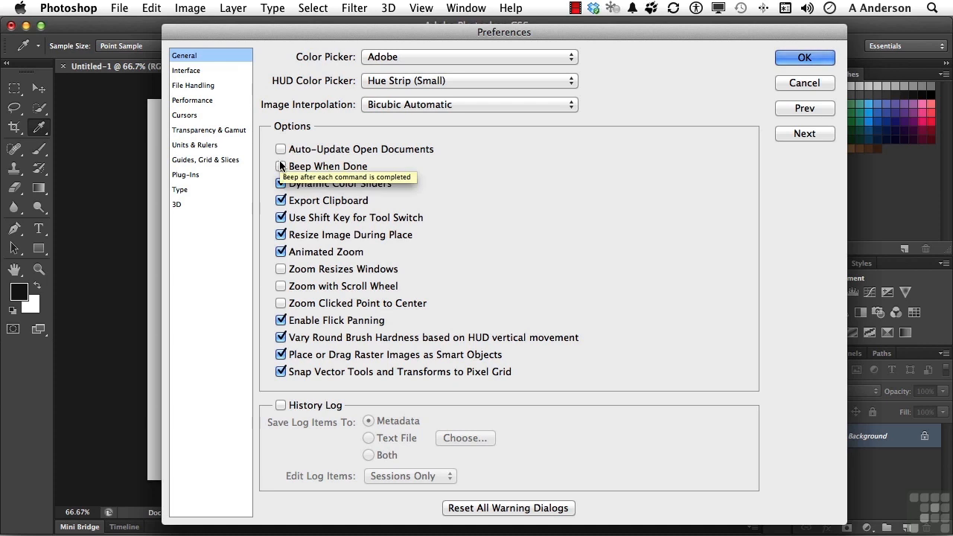
pyautogui.moveTo(449, 183)
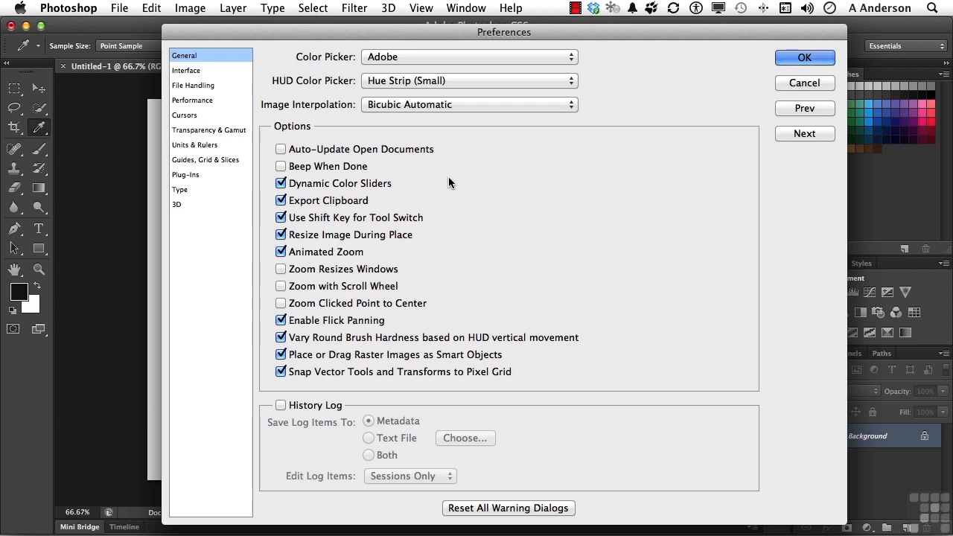
# - Disable Export Clipboard, enable Zoom Clicked Point to Center, and apply the General preferences
pyautogui.click(281, 201)
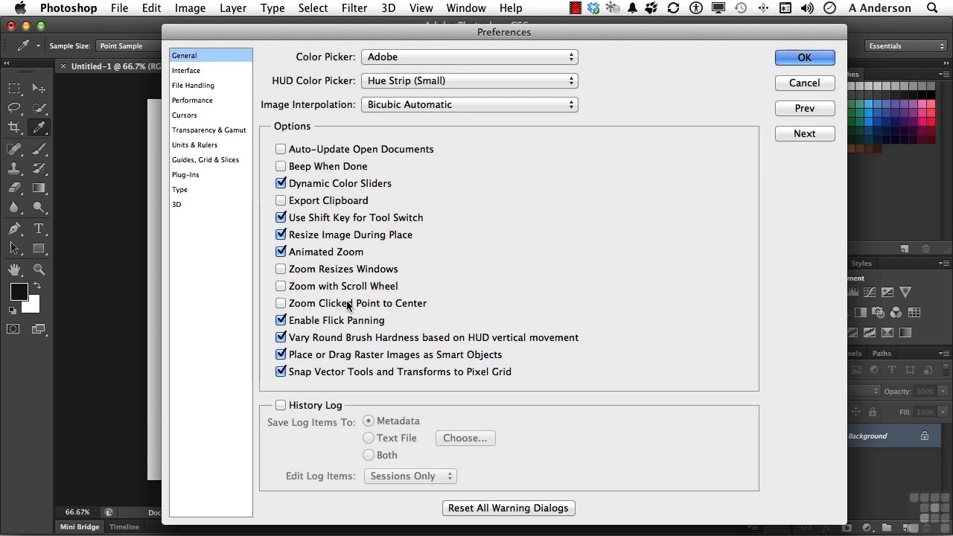
pyautogui.click(281, 303)
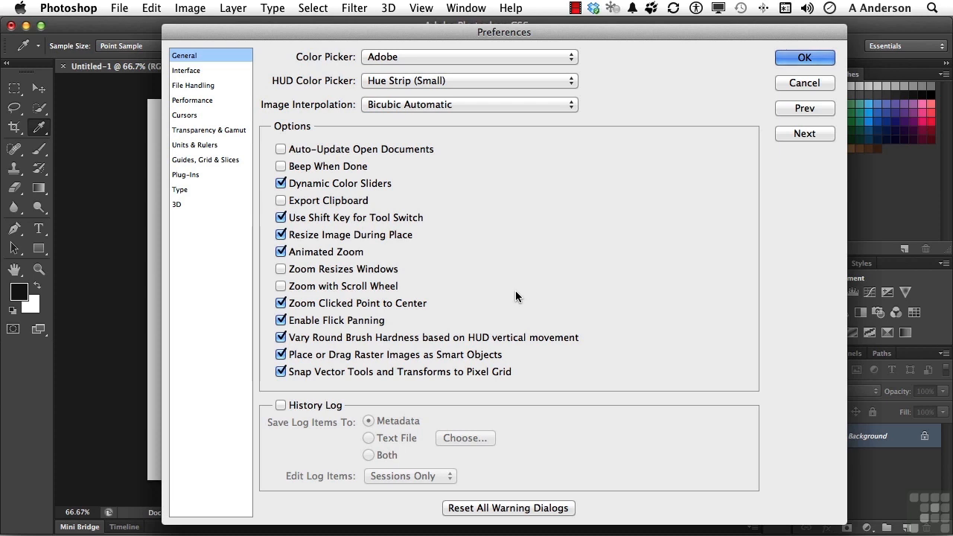
pyautogui.click(804, 57)
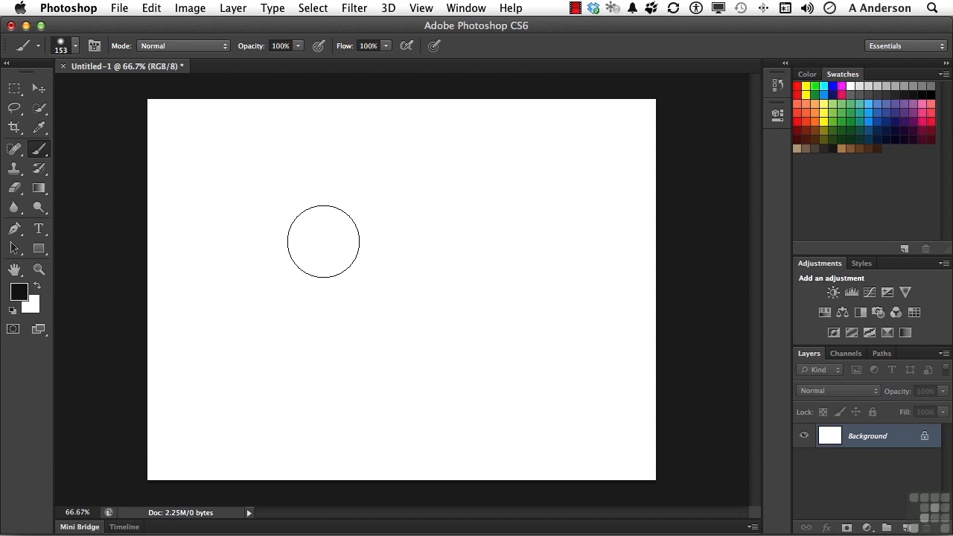
# - Paint a soft black brush stroke across the top of the canvas
pyautogui.moveTo(323, 241); pyautogui.dragTo(258, 178)
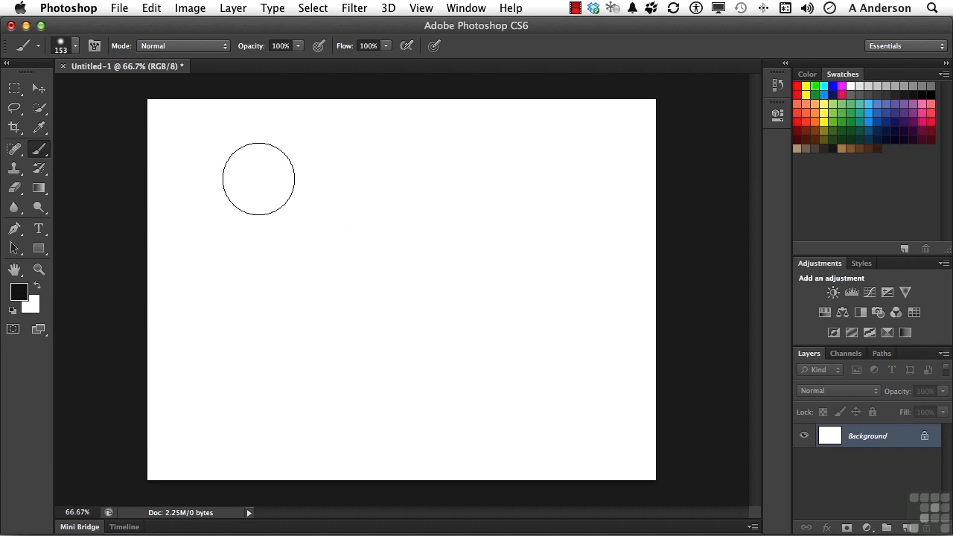
pyautogui.moveTo(258, 178); pyautogui.dragTo(562, 188)
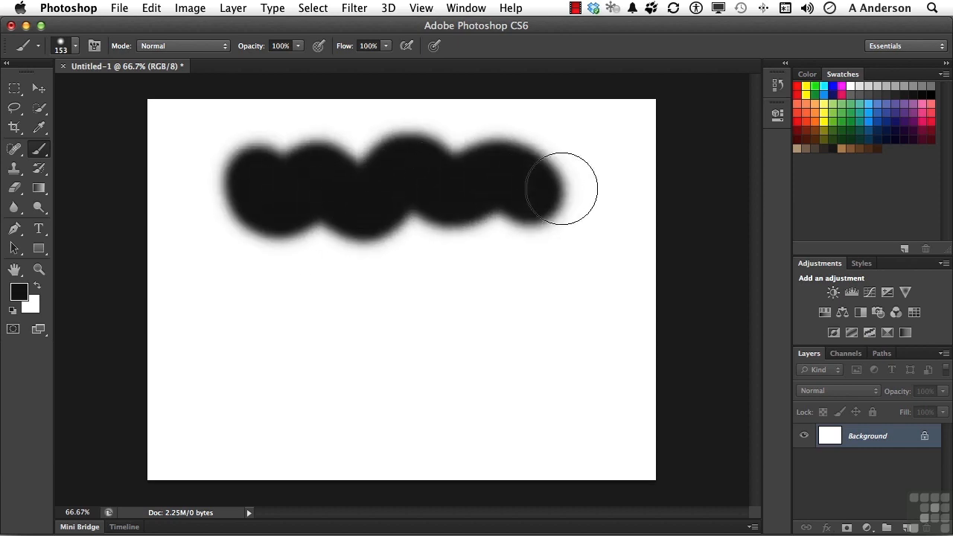
pyautogui.moveTo(561, 188); pyautogui.dragTo(573, 183)
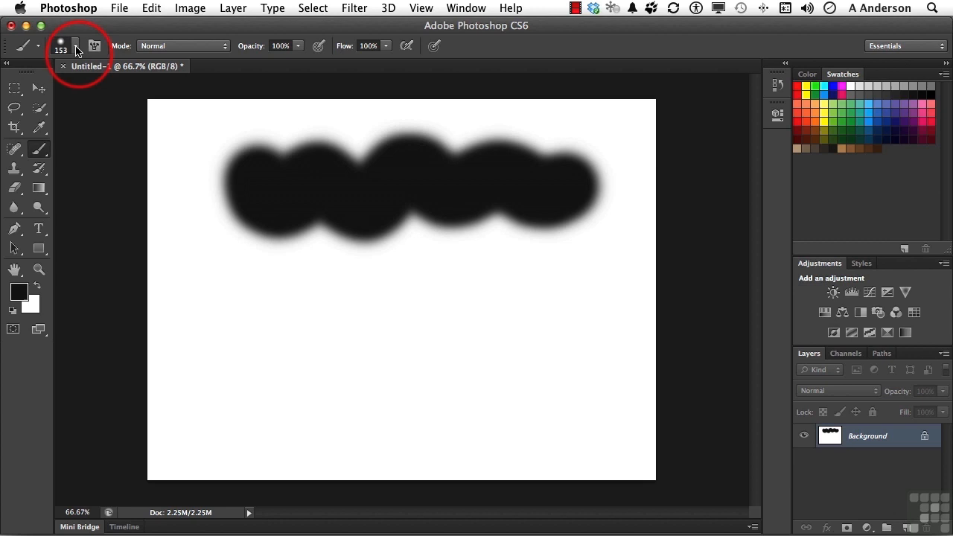
# - Check the brush size settings and resize the brush with [ and ] to 175
pyautogui.click(61, 46)
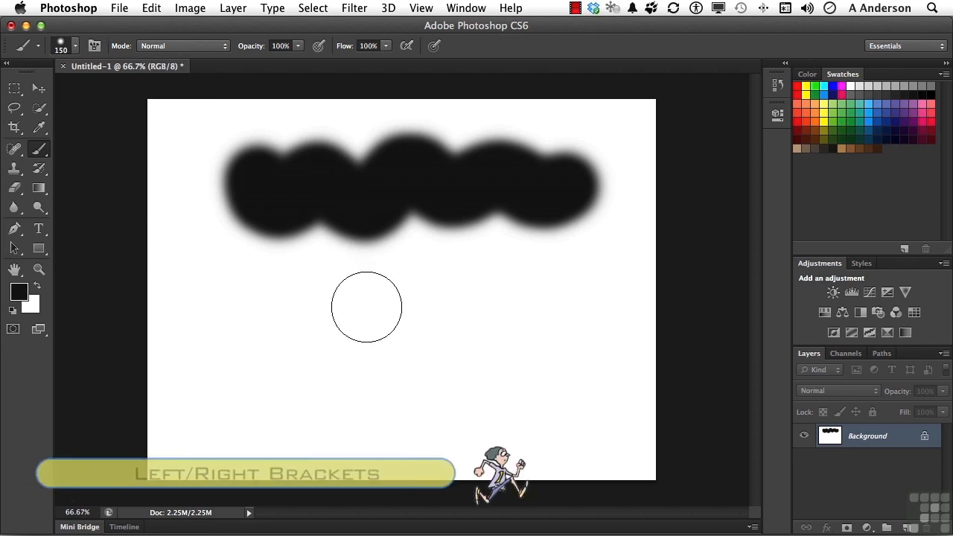
pyautogui.press('[')
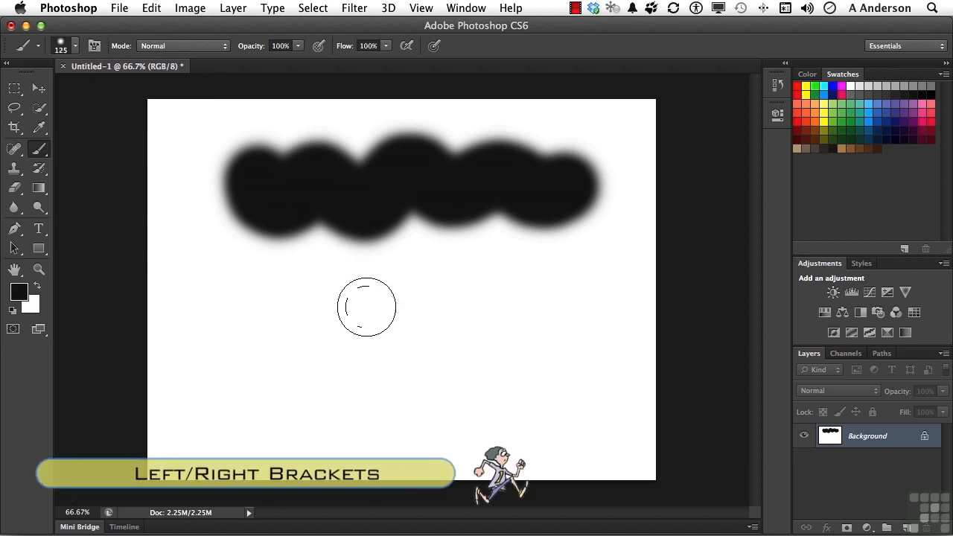
pyautogui.press(']')
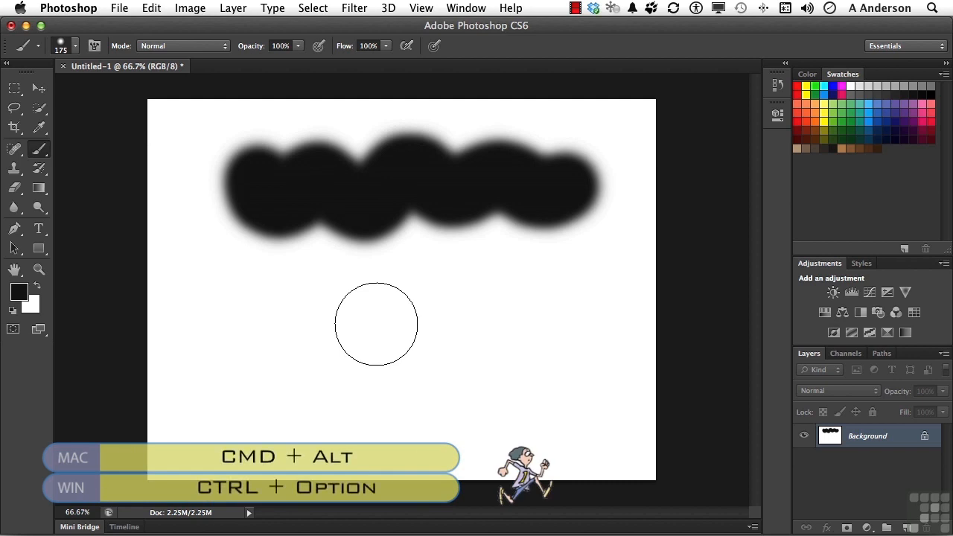
# - Dab a small soft black spot below the top stroke and reopen General preferences
pyautogui.click(376, 329)
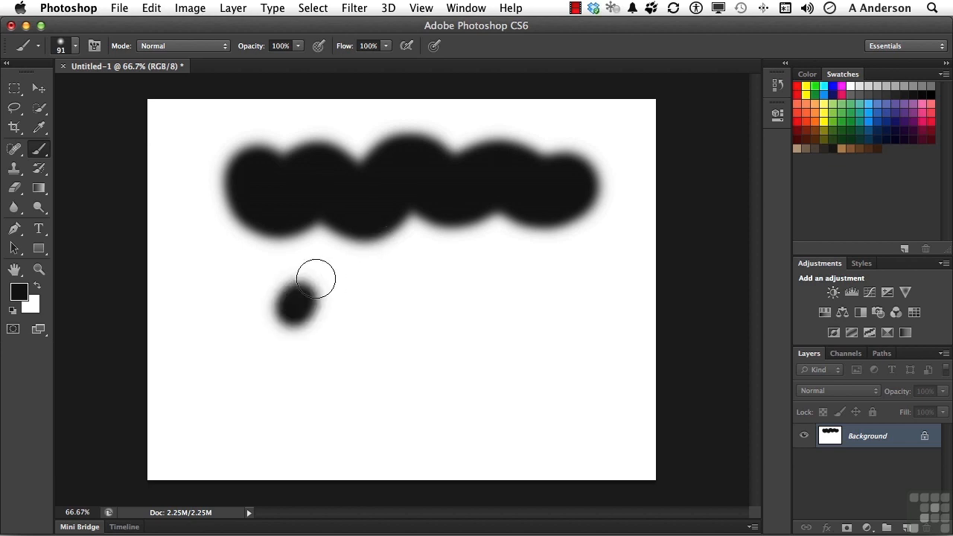
pyautogui.moveTo(317, 279); pyautogui.dragTo(466, 308)
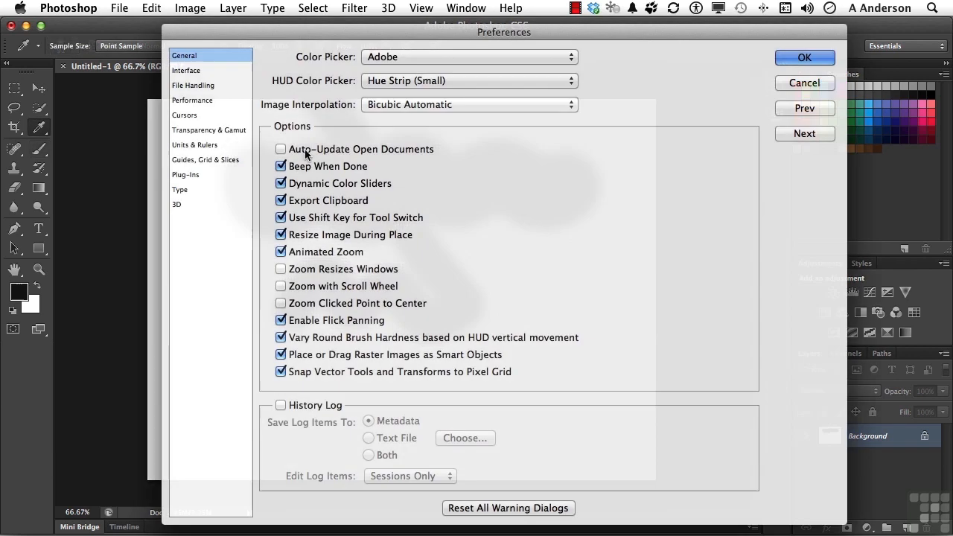
# - In Interface preferences, try the Color Theme swatches and settle on dark gray
pyautogui.click(188, 70)
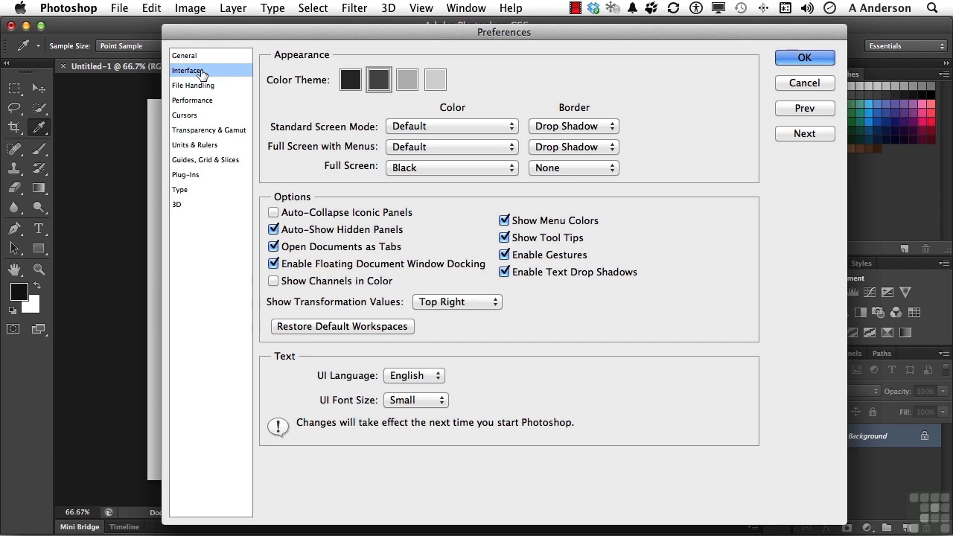
pyautogui.click(350, 80)
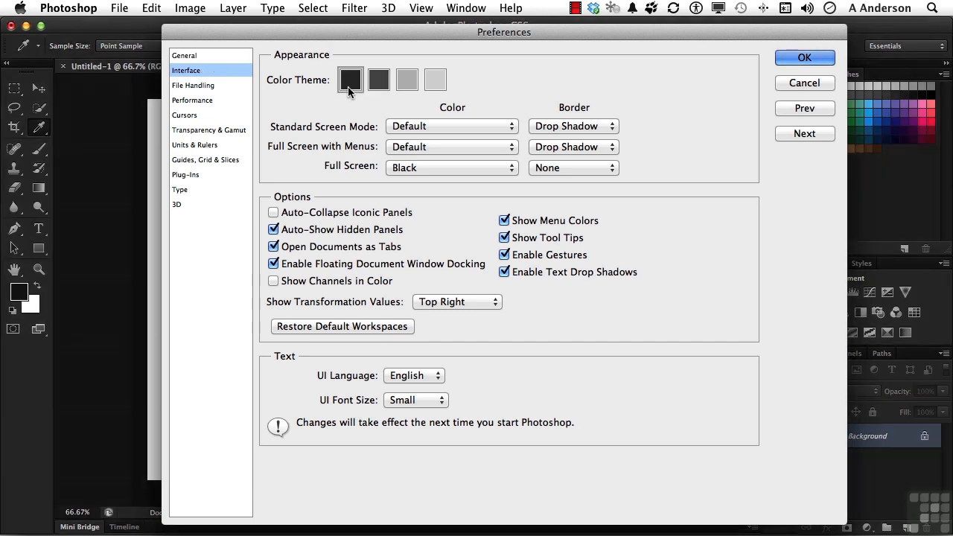
pyautogui.click(378, 79)
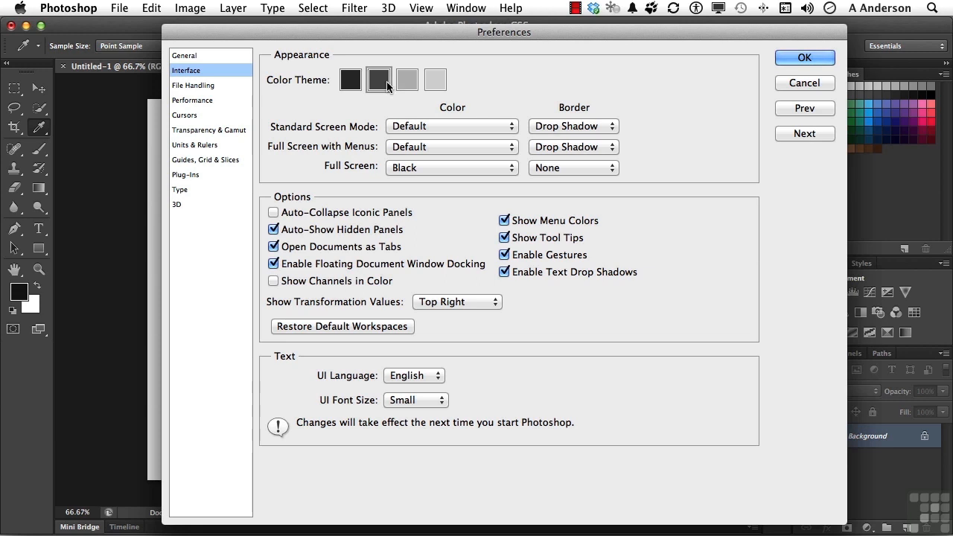
pyautogui.click(435, 79)
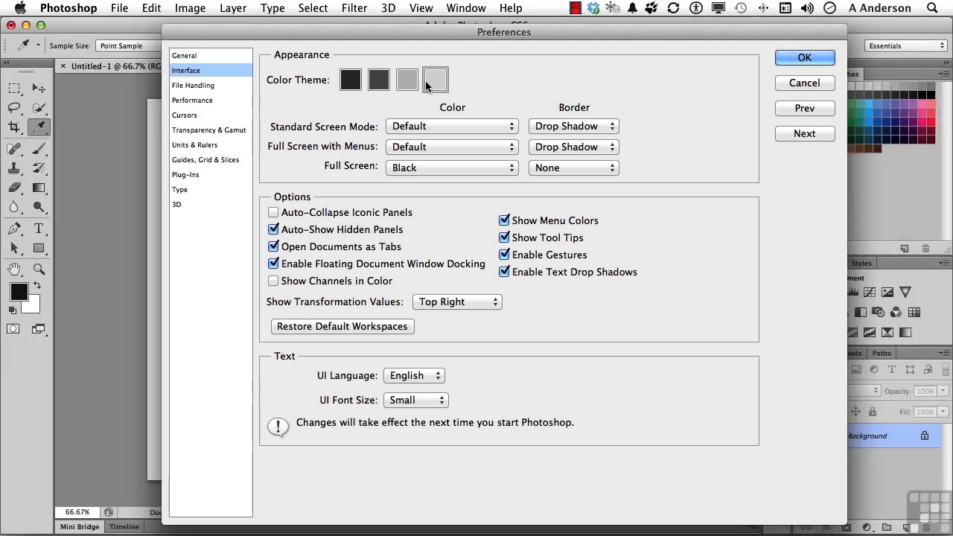
pyautogui.click(378, 80)
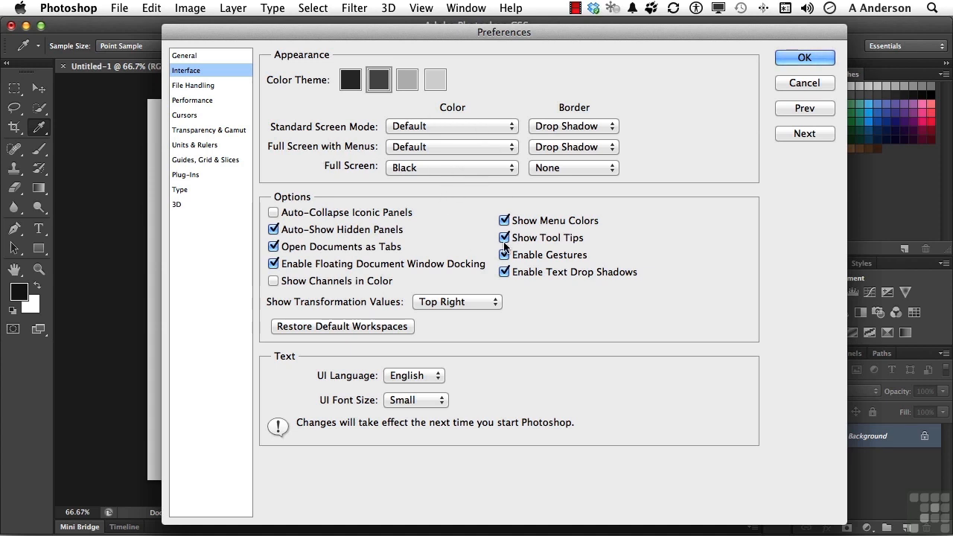
pyautogui.moveTo(505, 239)
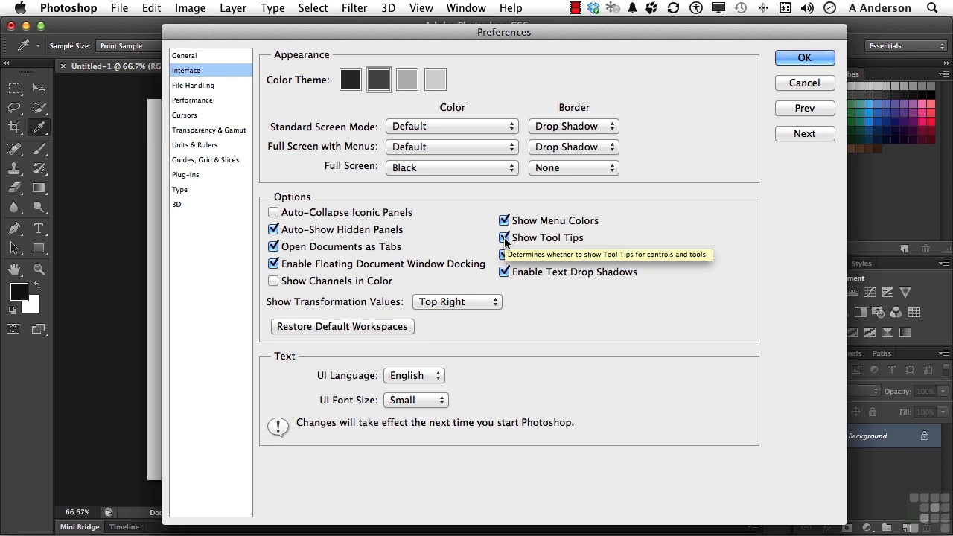
# - Switch off Show Tool Tips in the Interface preferences
pyautogui.click(505, 237)
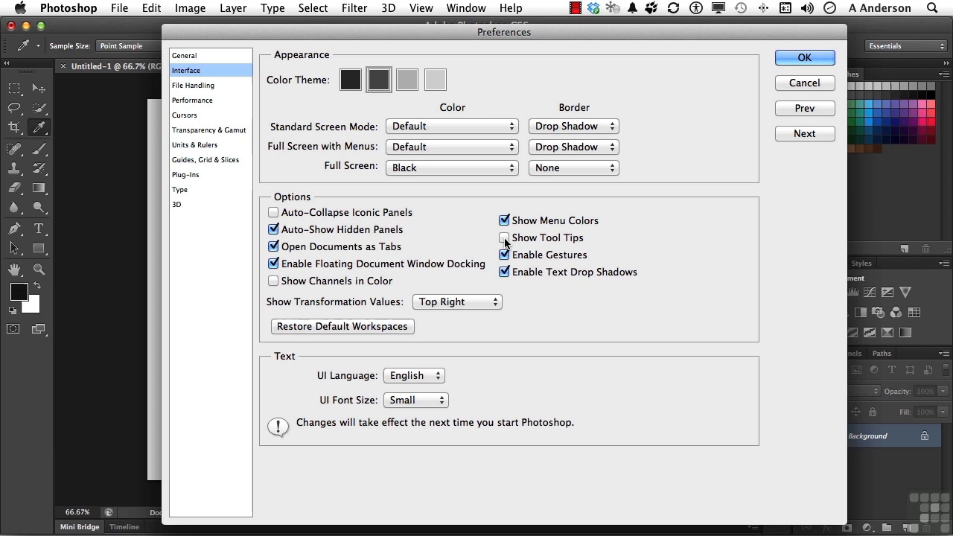
pyautogui.click(504, 238)
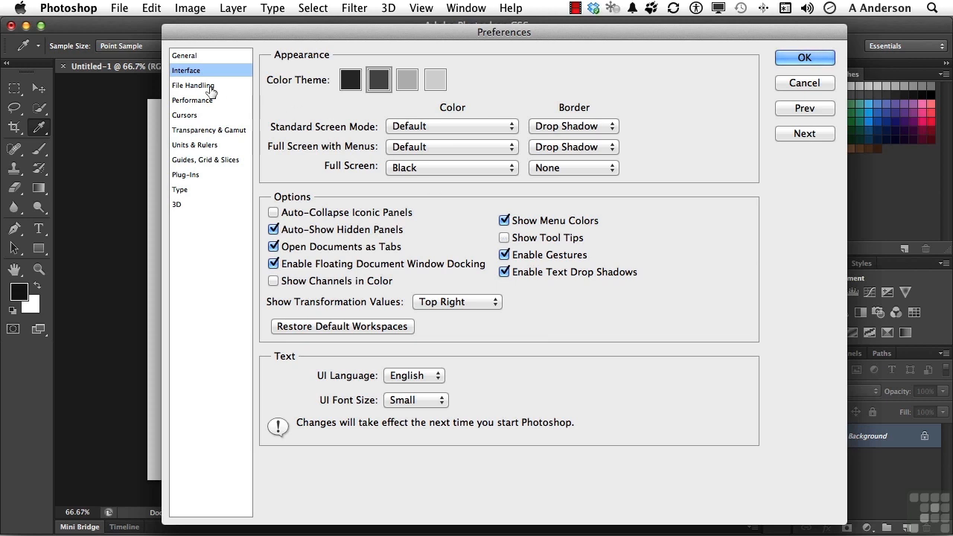
# - Review File Handling options, then view Performance with 5225 MB (70%) memory allowed
pyautogui.click(193, 85)
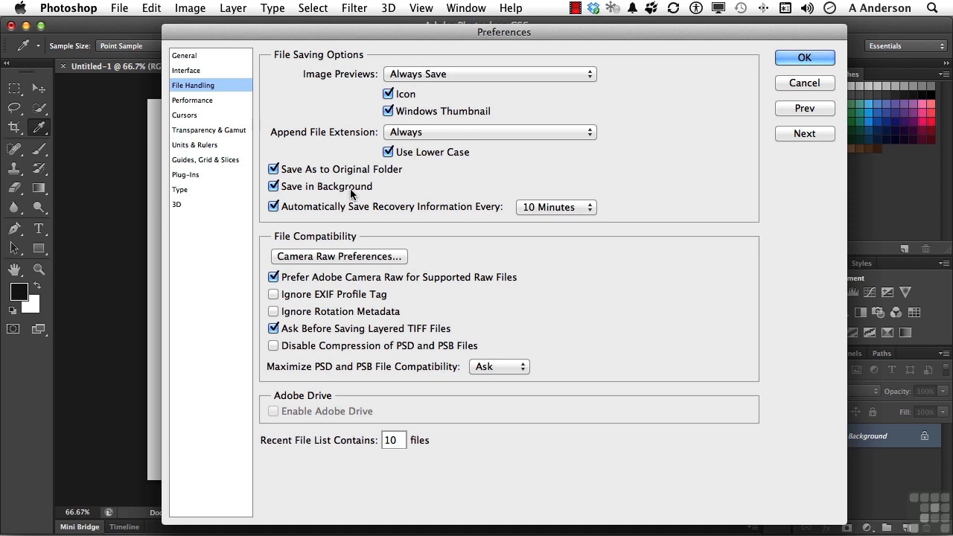
pyautogui.moveTo(373, 217)
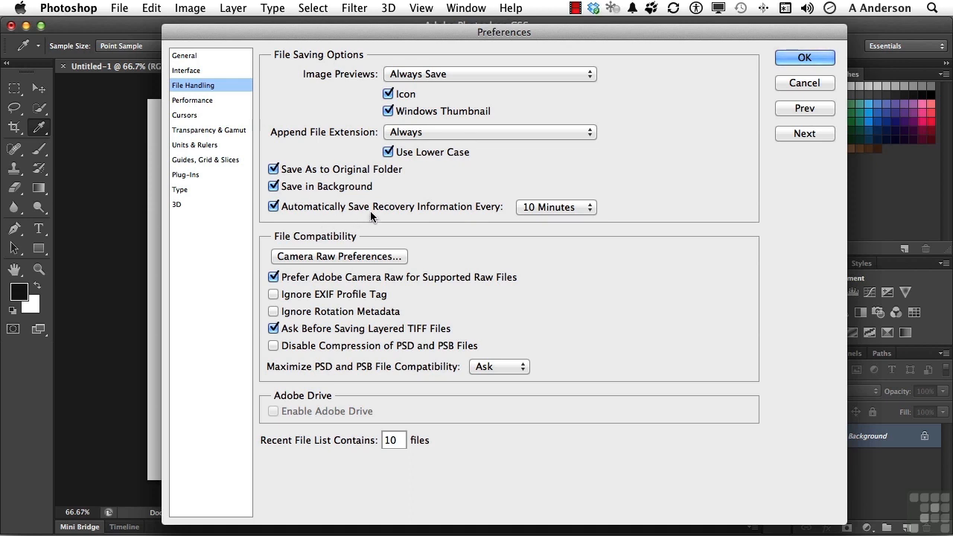
pyautogui.moveTo(548, 211)
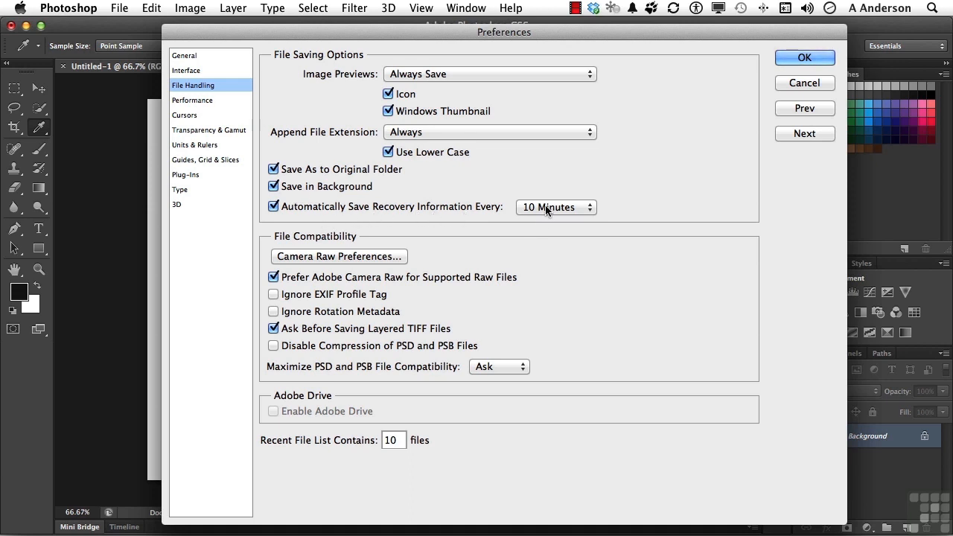
pyautogui.moveTo(465, 192)
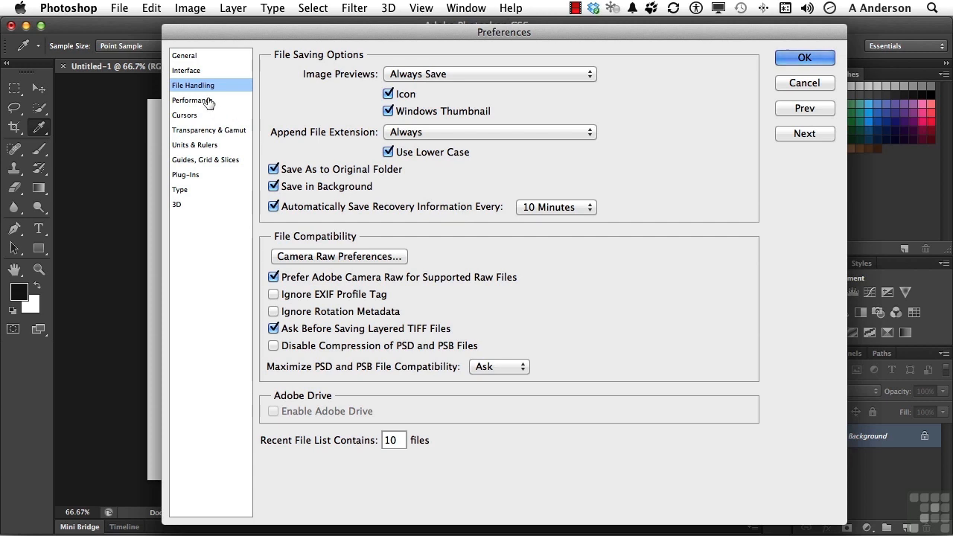
pyautogui.click(193, 101)
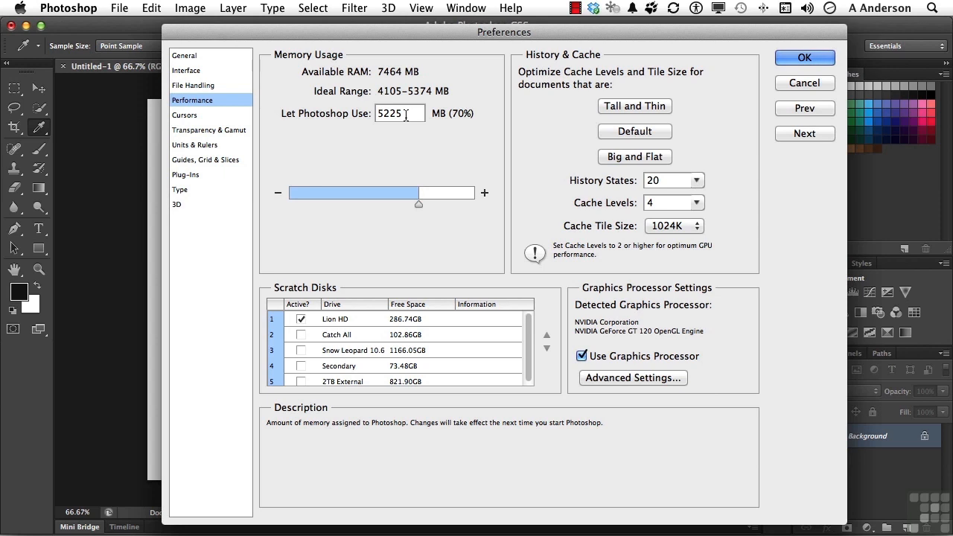
pyautogui.moveTo(421, 209)
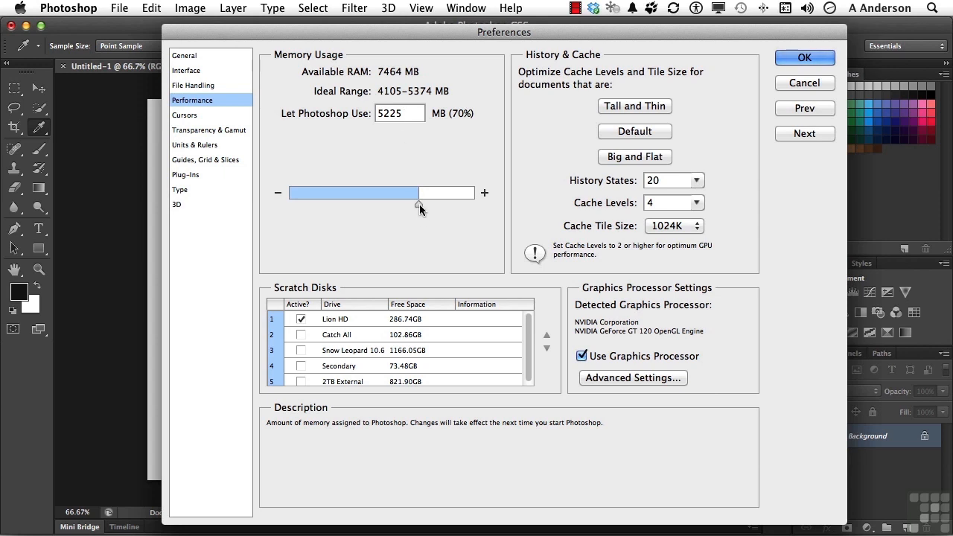
pyautogui.moveTo(409, 214)
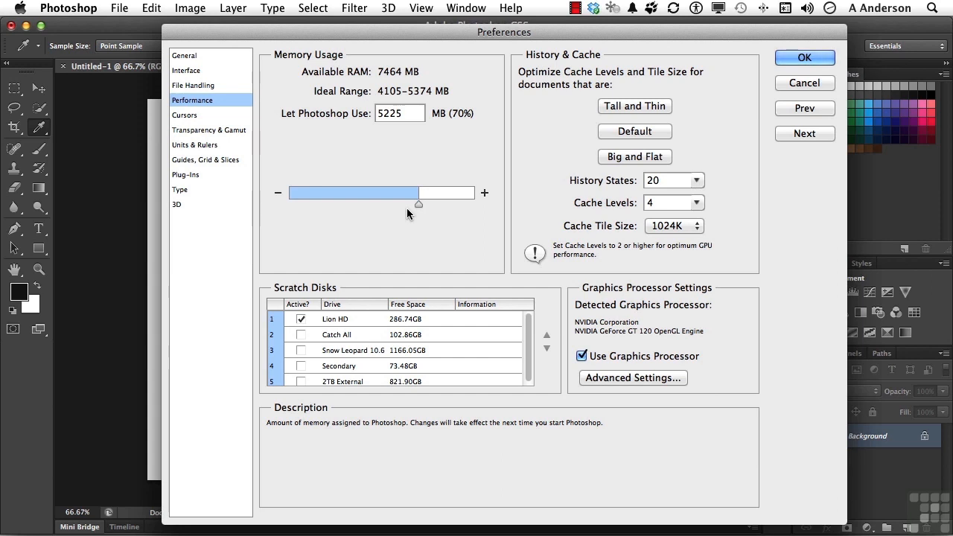
pyautogui.moveTo(471, 225)
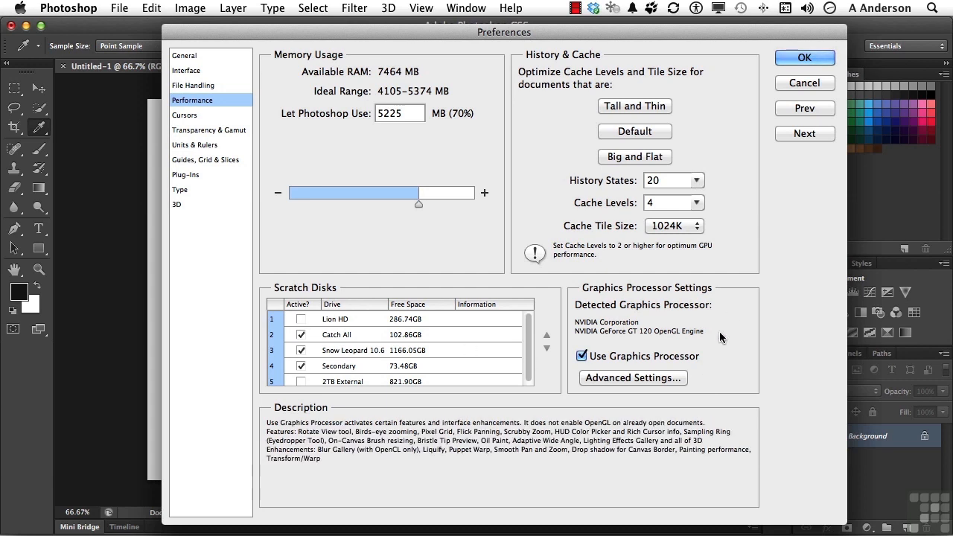
pyautogui.moveTo(726, 339)
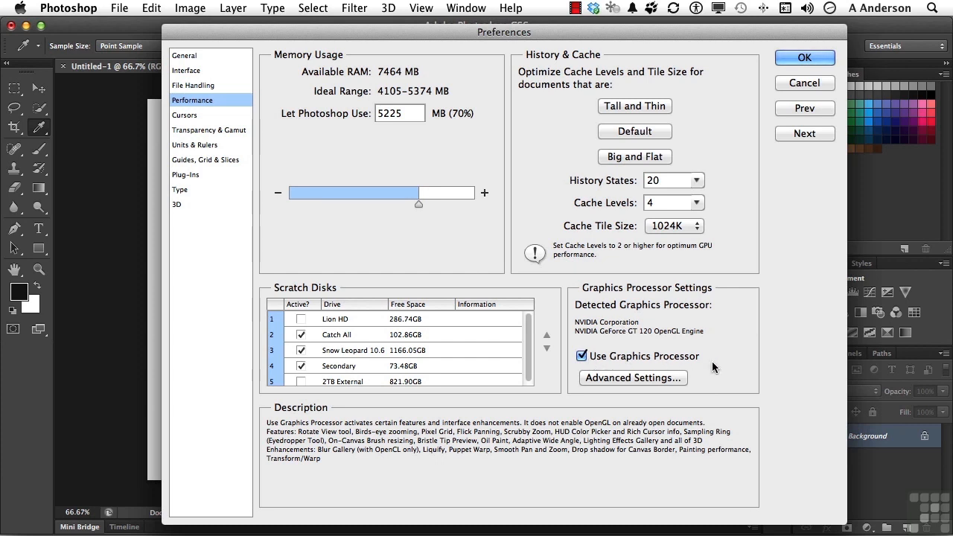
pyautogui.moveTo(730, 339)
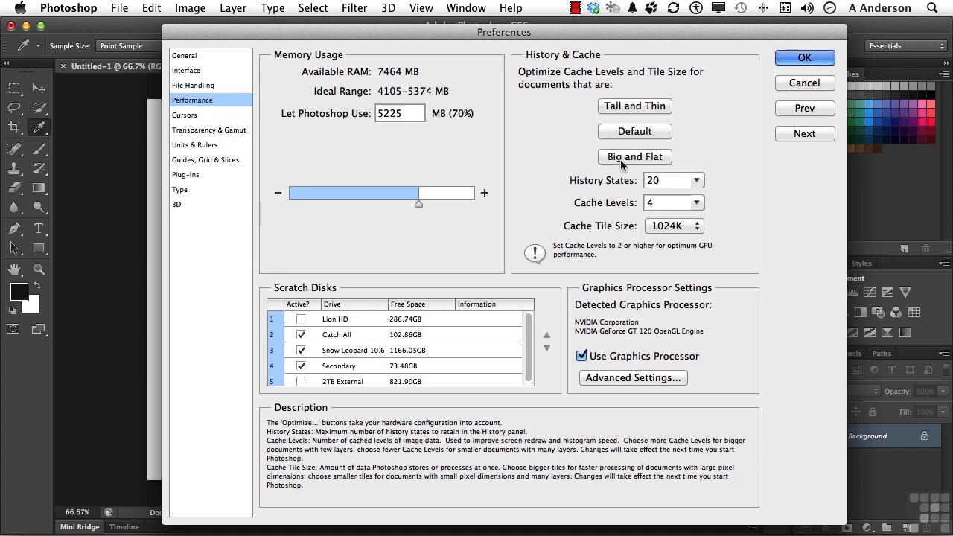
pyautogui.moveTo(698, 185)
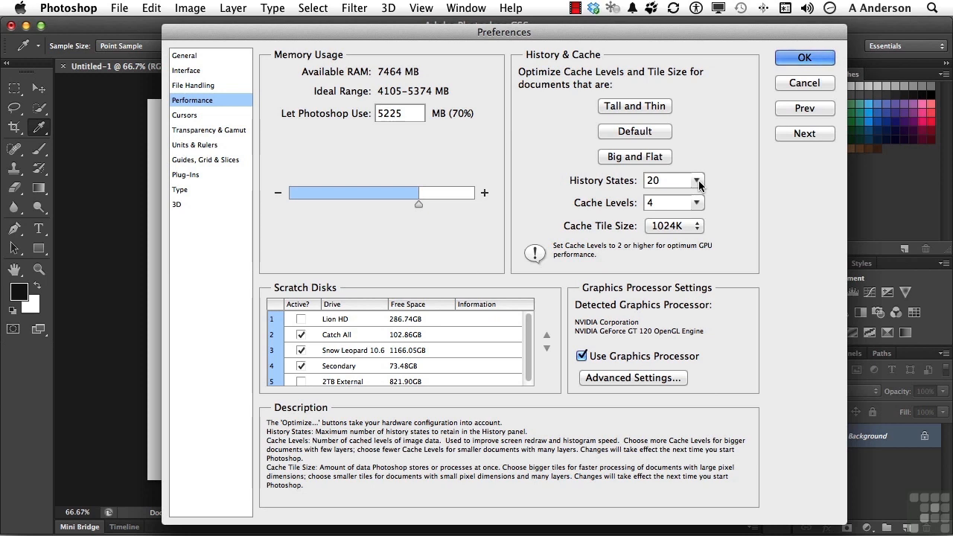
pyautogui.moveTo(622, 209)
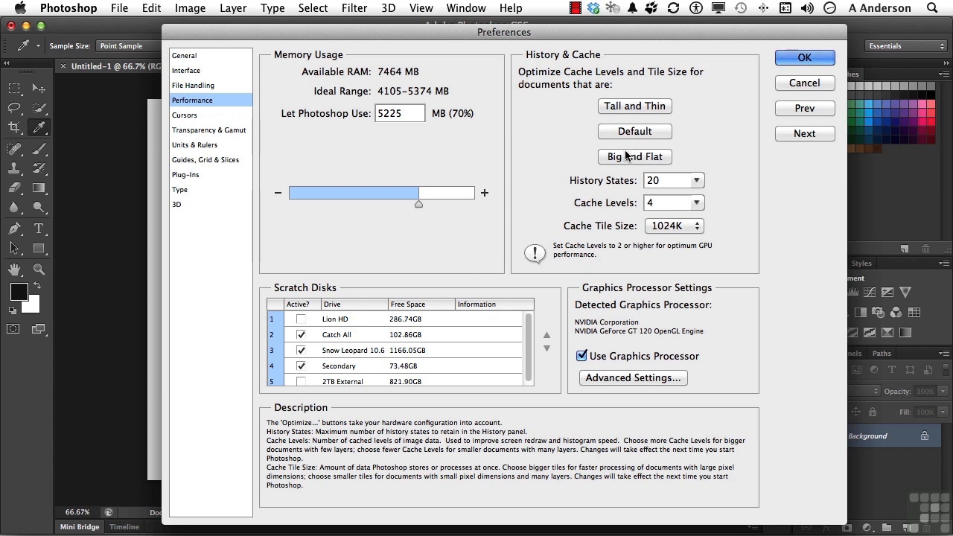
pyautogui.click(634, 106)
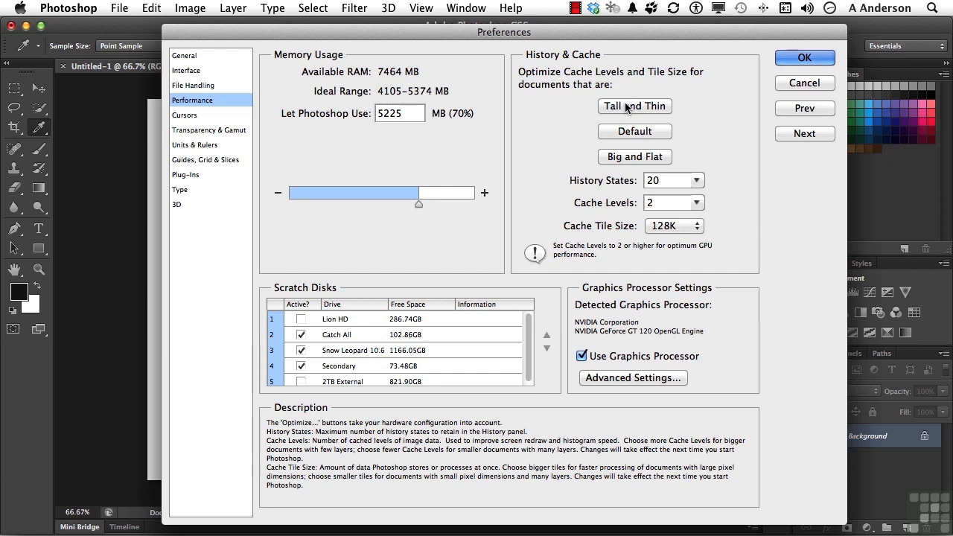
pyautogui.click(635, 157)
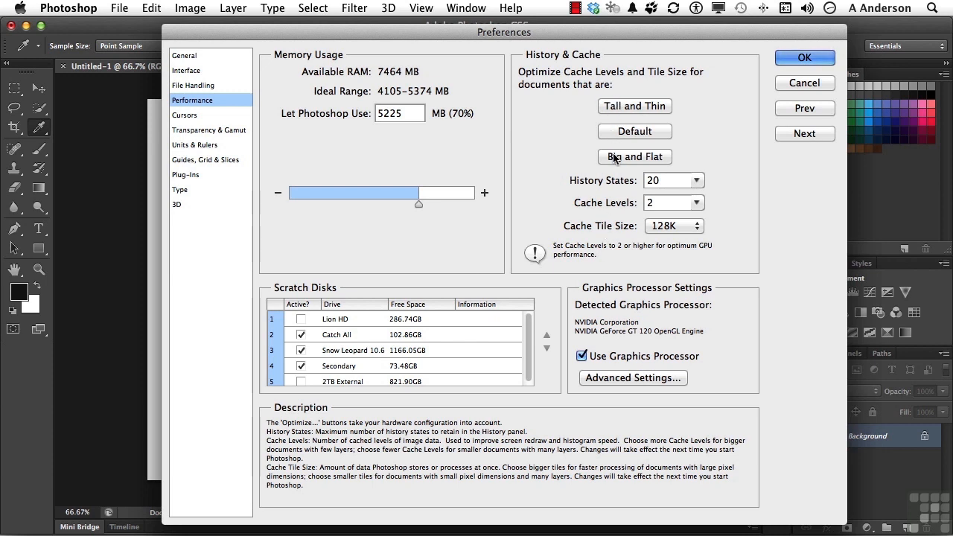
pyautogui.click(635, 156)
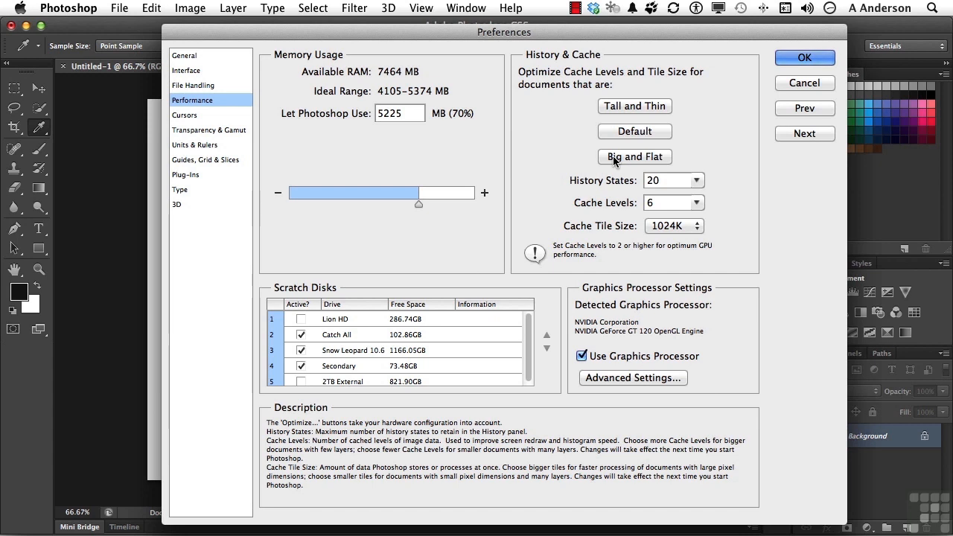
pyautogui.moveTo(617, 160)
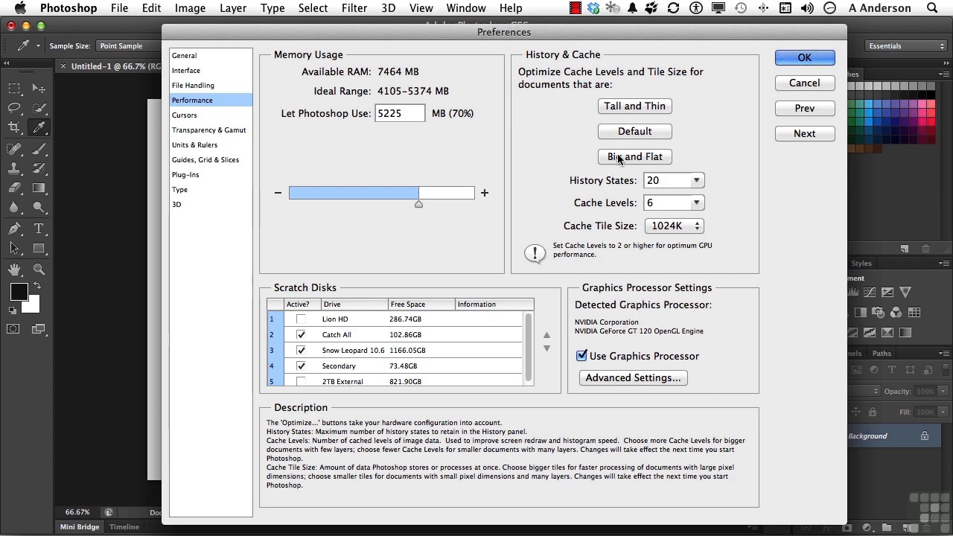
pyautogui.moveTo(622, 147)
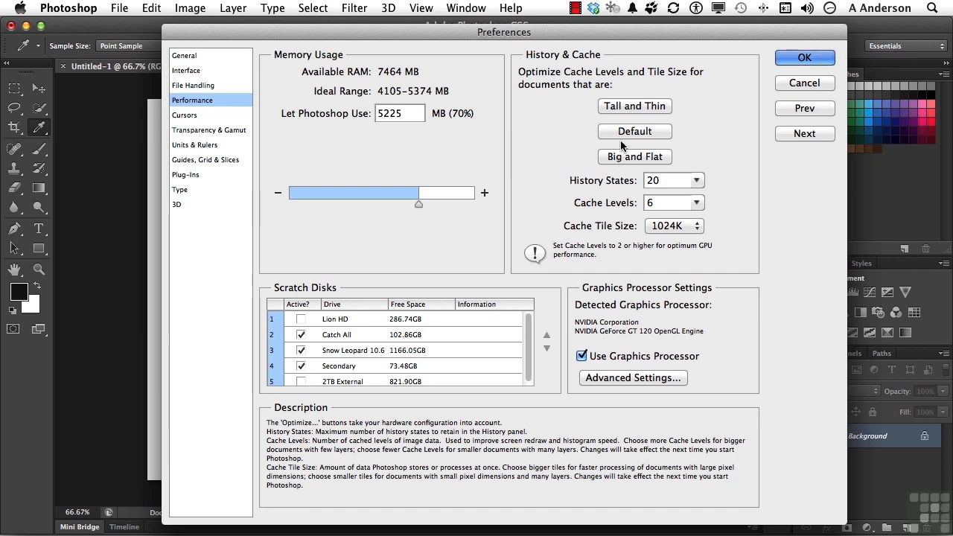
pyautogui.click(635, 131)
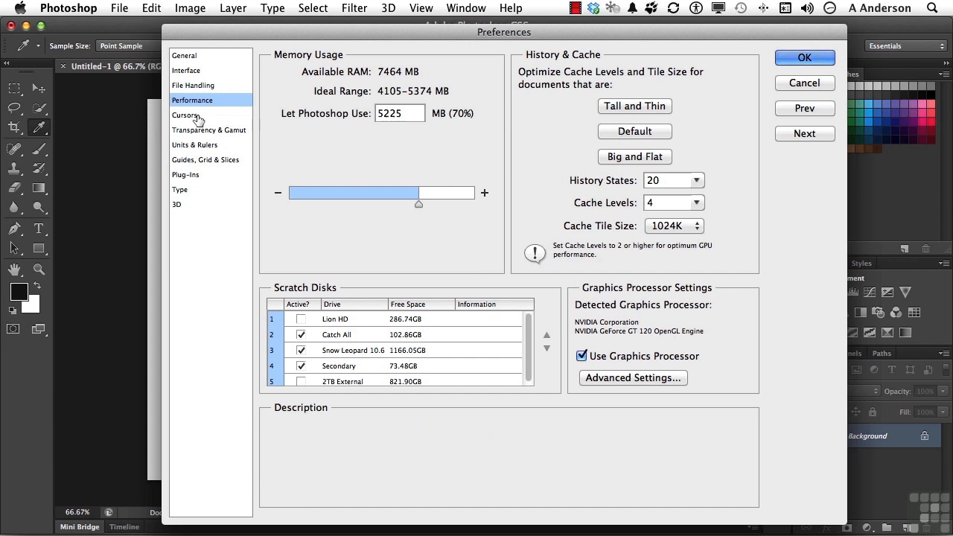
# - Browse Transparency & Gamut, Type and 3D preferences, then confirm all changes with OK
pyautogui.click(209, 130)
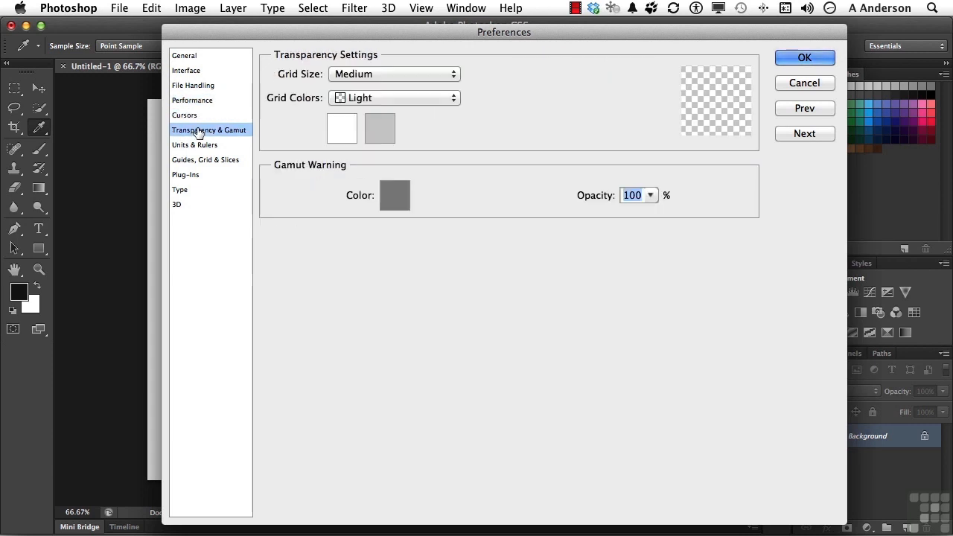
pyautogui.click(180, 189)
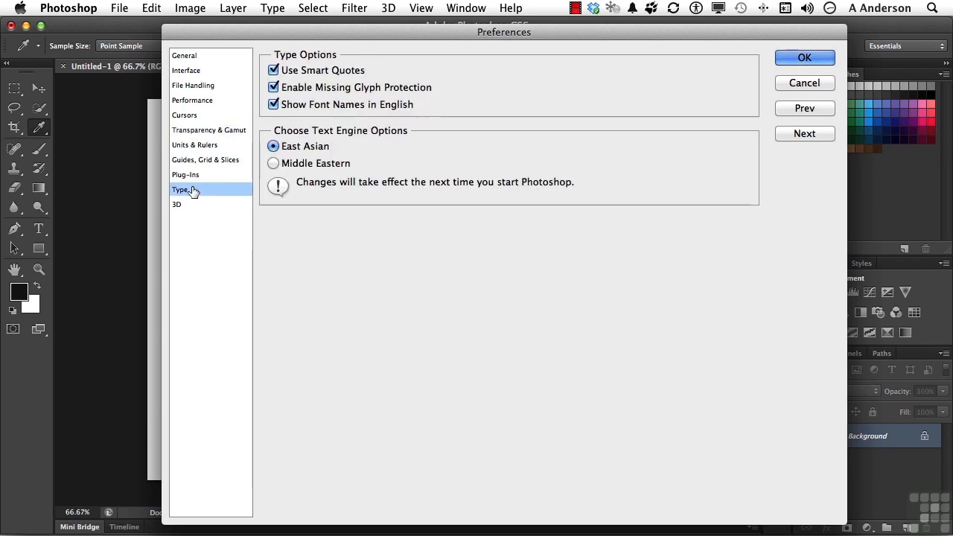
pyautogui.click(177, 204)
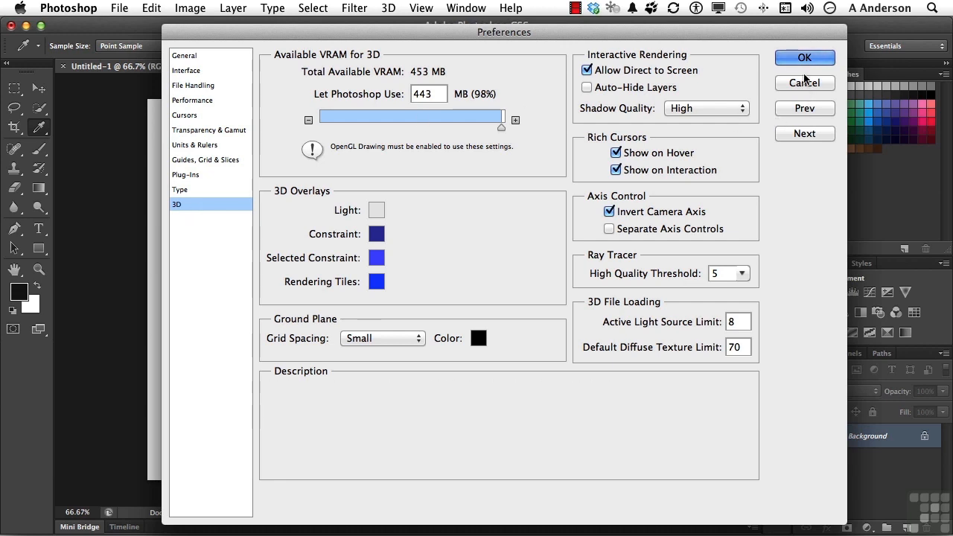
pyautogui.click(804, 57)
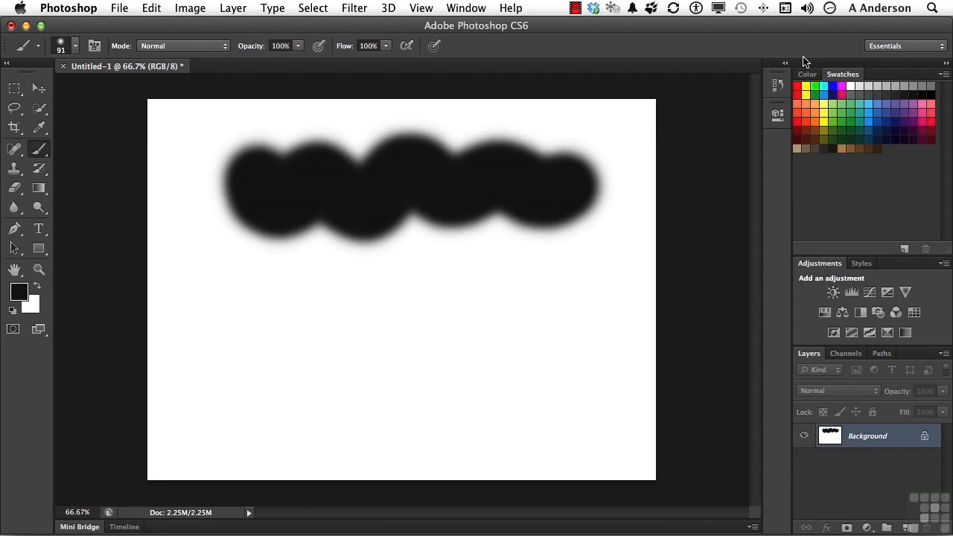